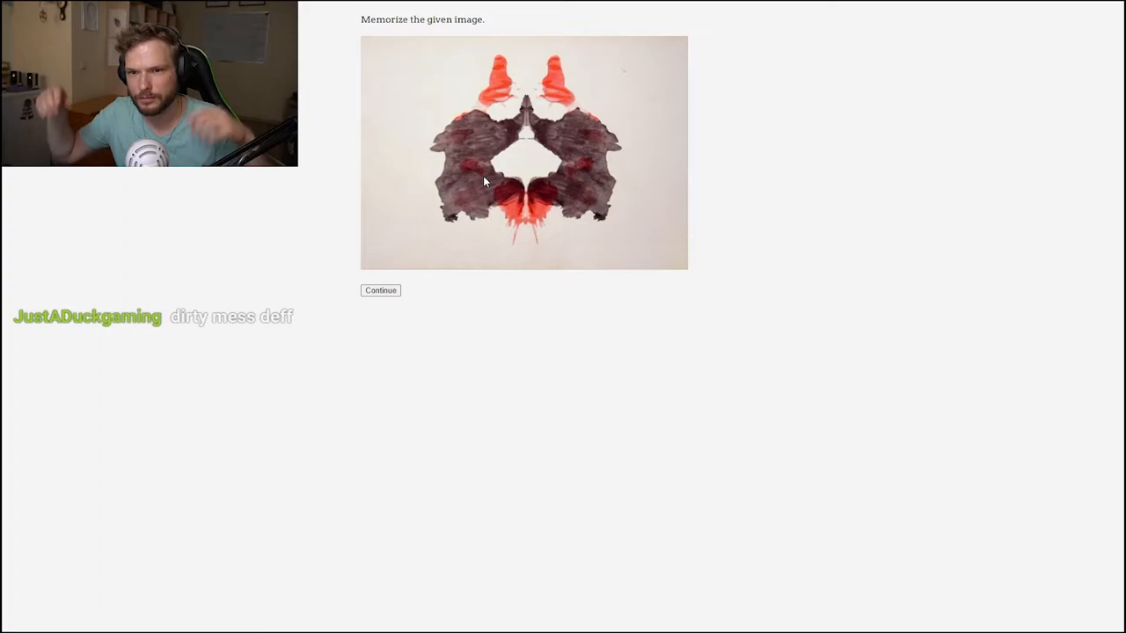
Step: Return to the test's introduction page with background and instructions
click(380, 290)
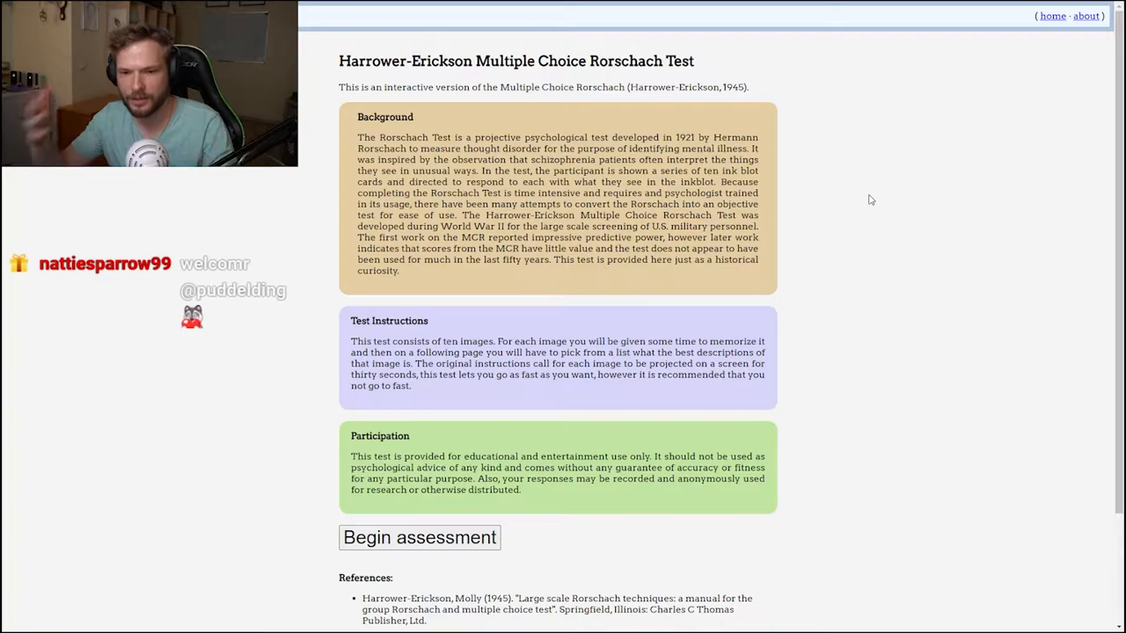
Step: Begin the assessment, view the first inkblot and reach its answer choices
click(419, 538)
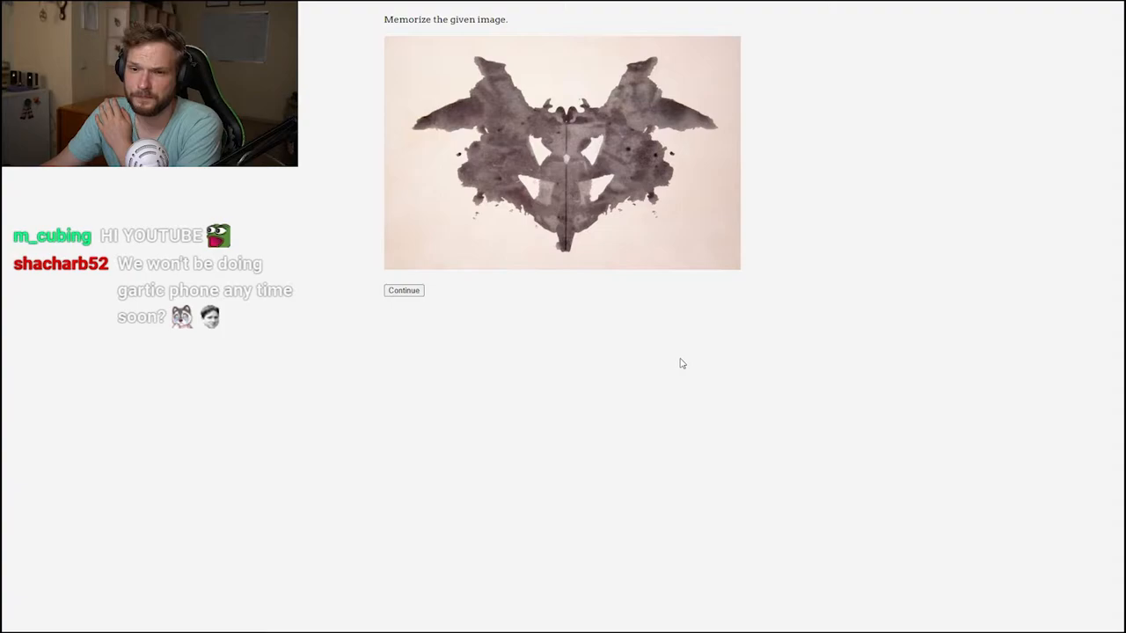
mouse_move(653, 323)
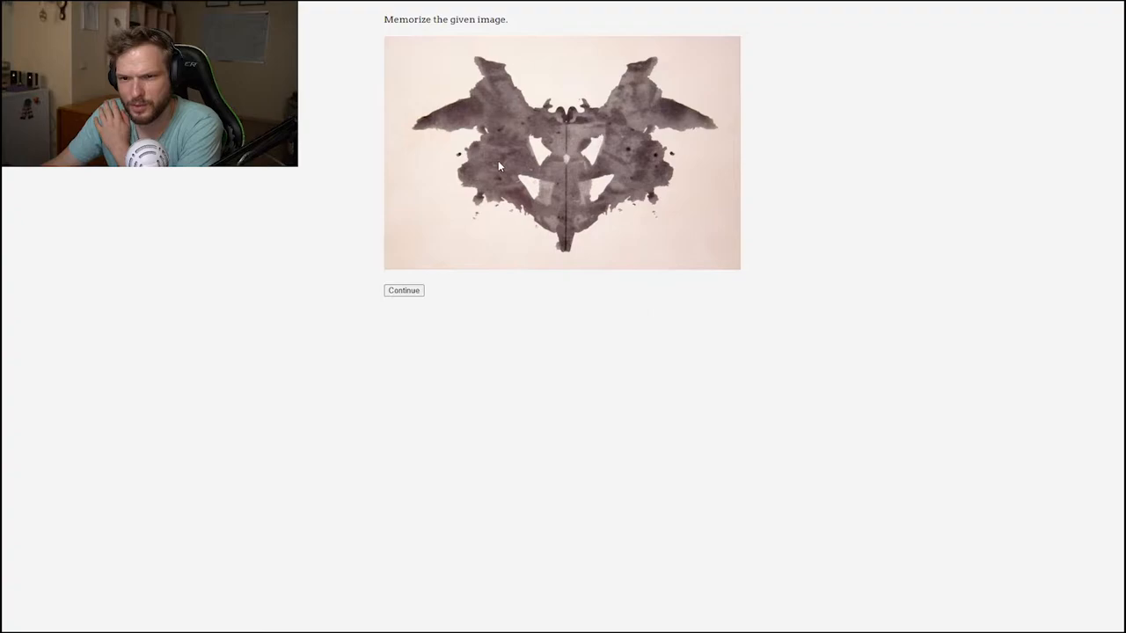
click(403, 291)
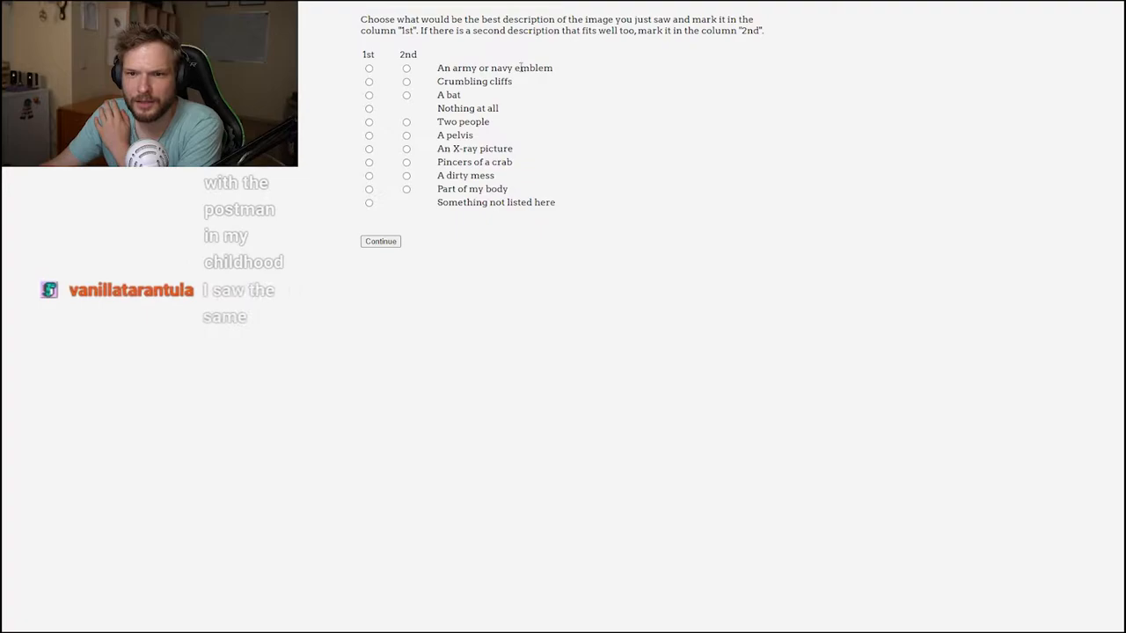
Step: Answer the first card with 'A bat' first and 'Two people' second, reaching the second inkblot
click(369, 95)
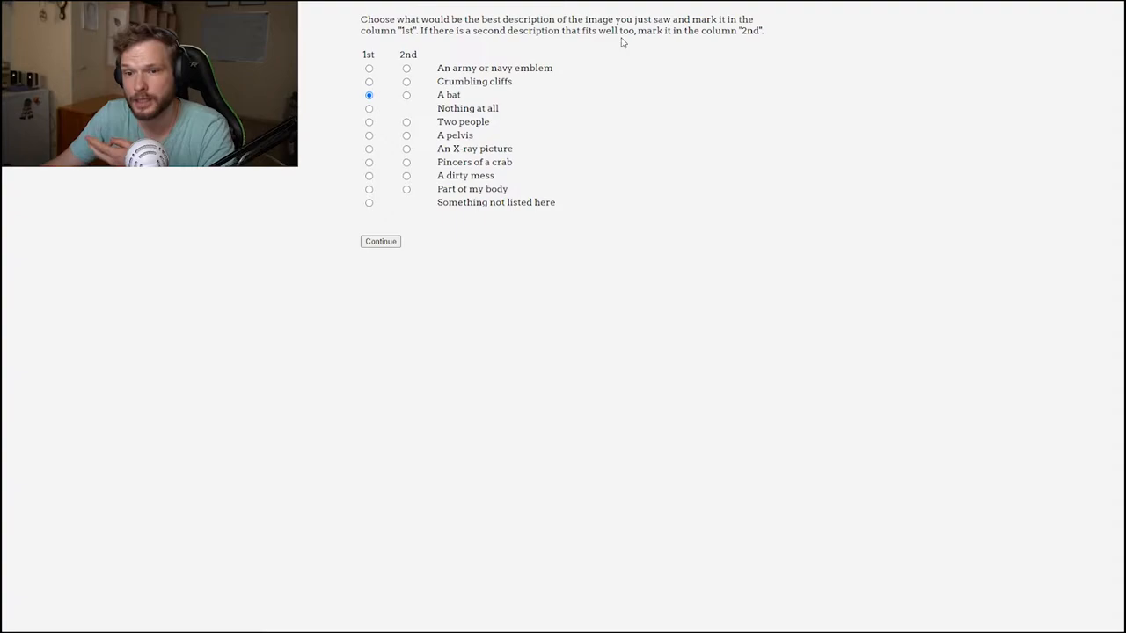
mouse_move(404, 132)
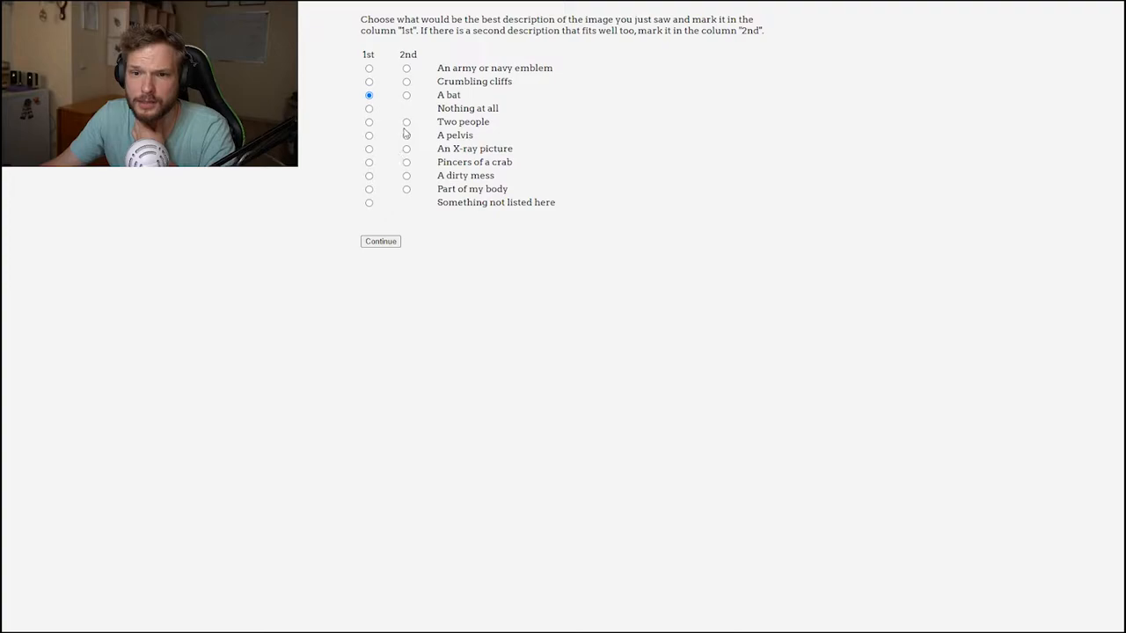
click(404, 121)
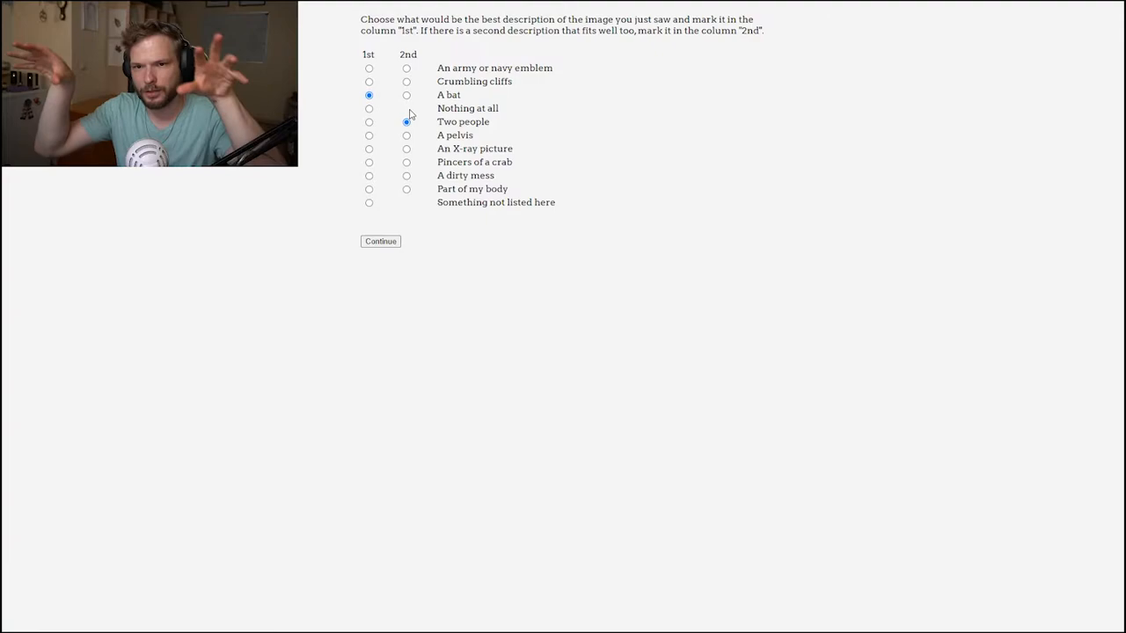
click(380, 241)
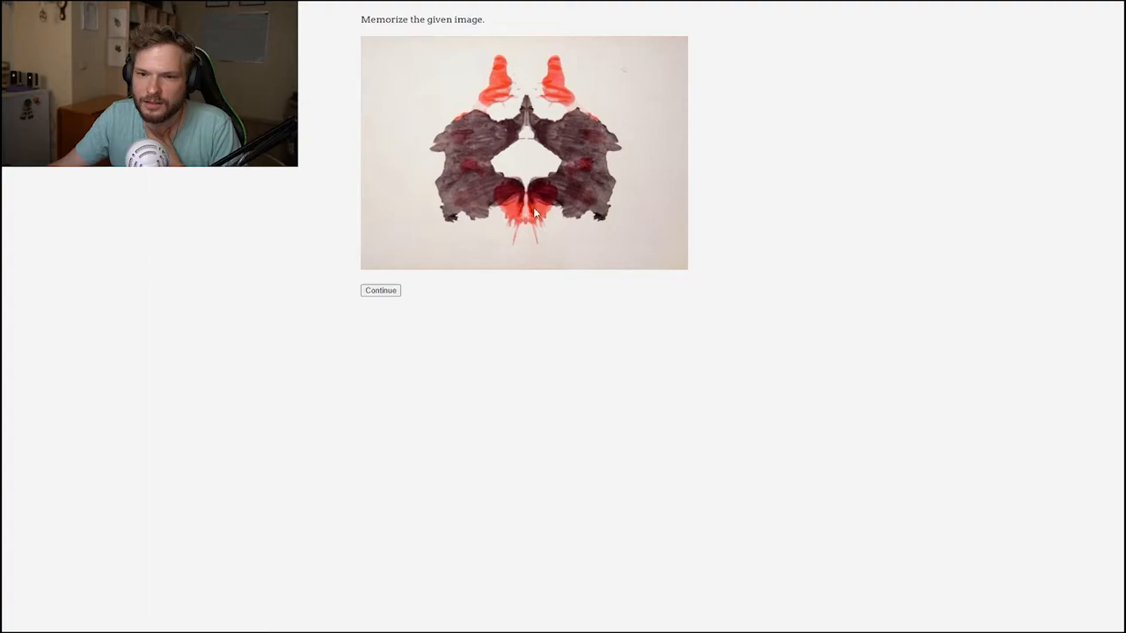
Step: Answer the second card with 'Two clowns' as first choice, reaching the third inkblot
click(380, 290)
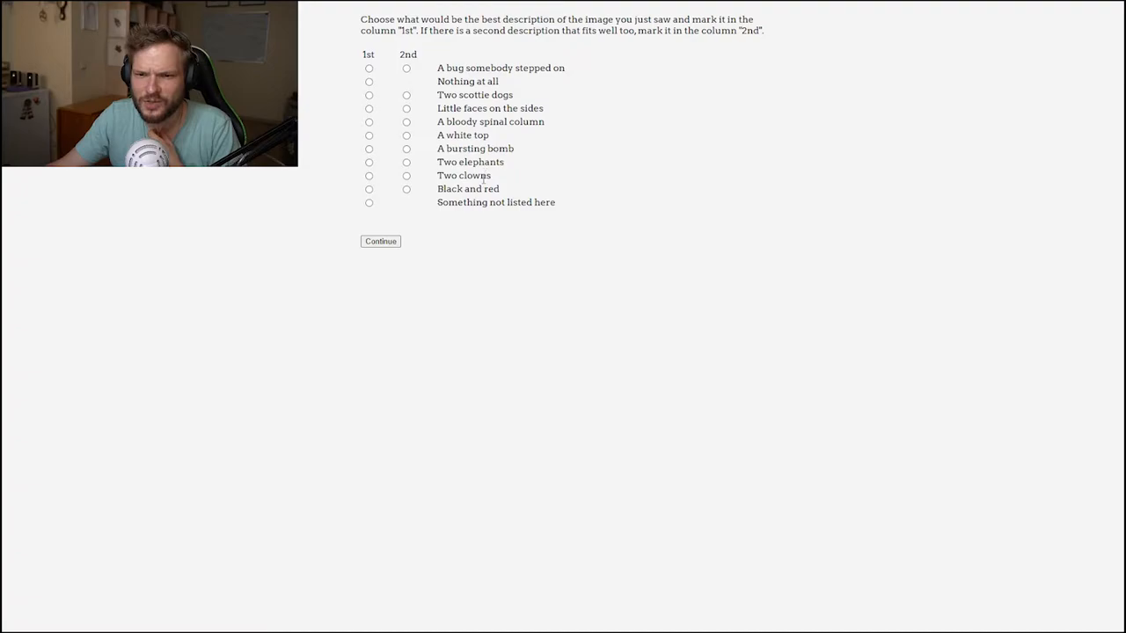
click(369, 176)
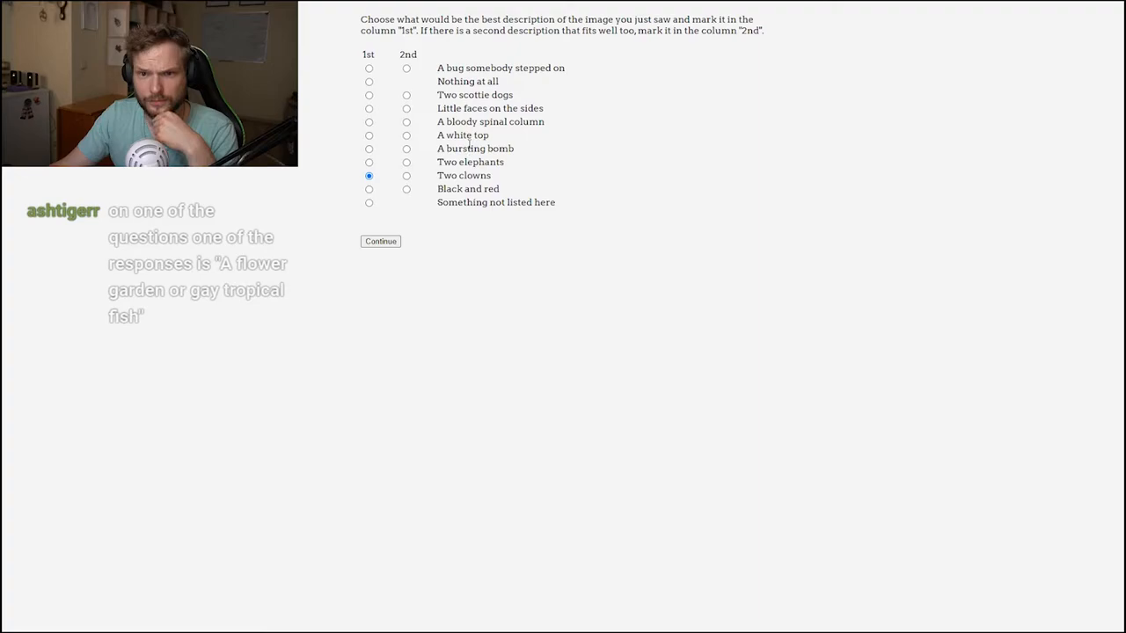
click(380, 241)
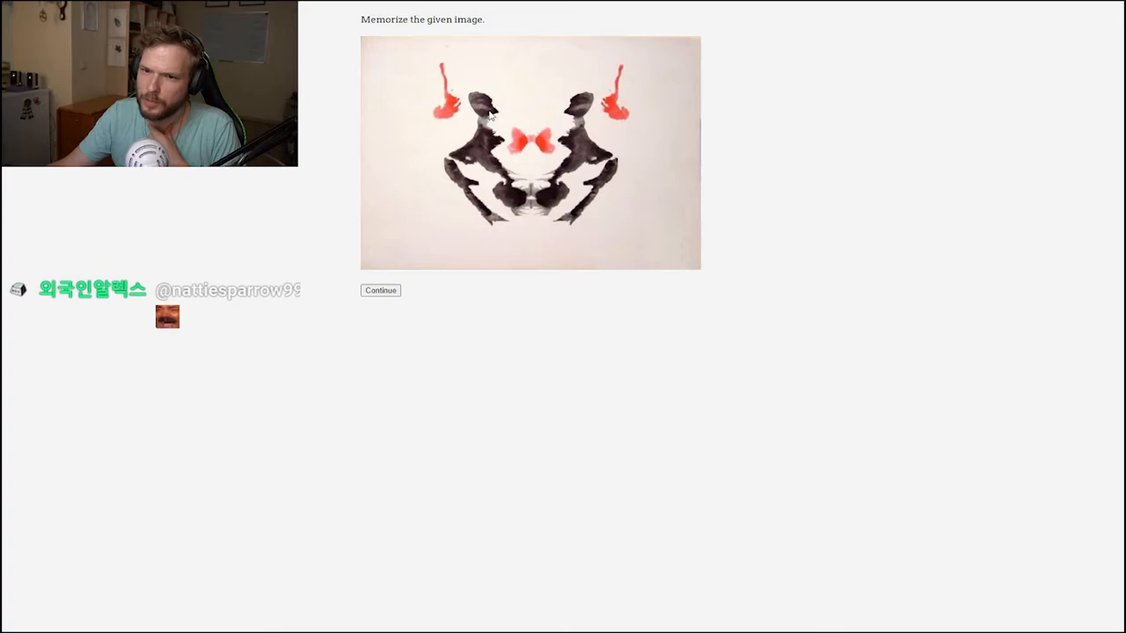
Step: Mark 'A red bow-tie' as first choice on the third card's answer list
click(380, 291)
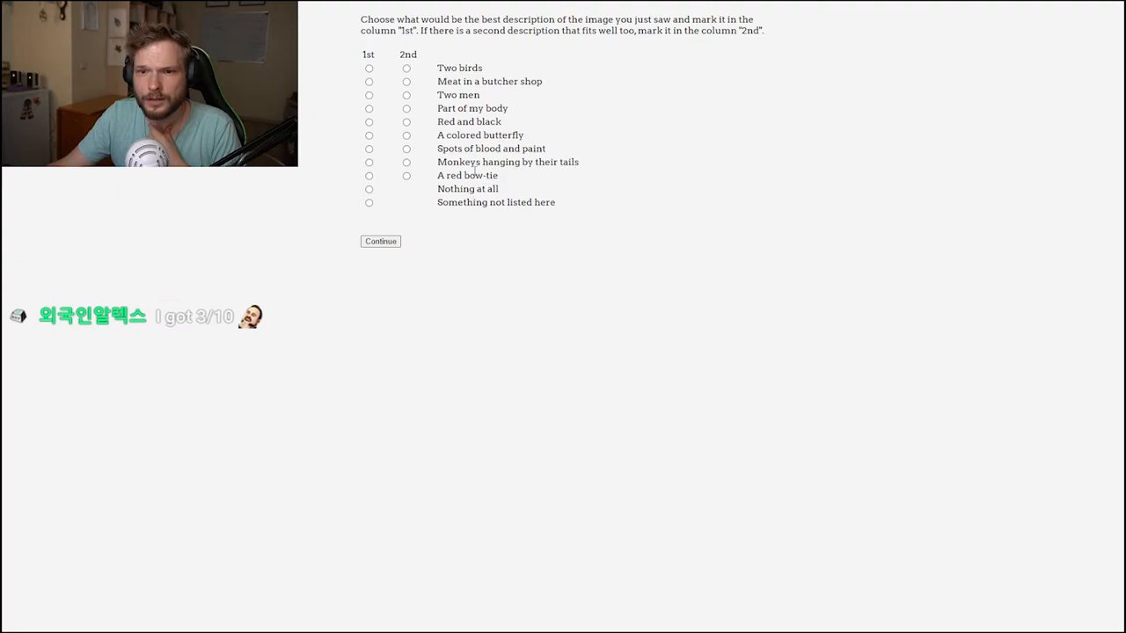
click(370, 176)
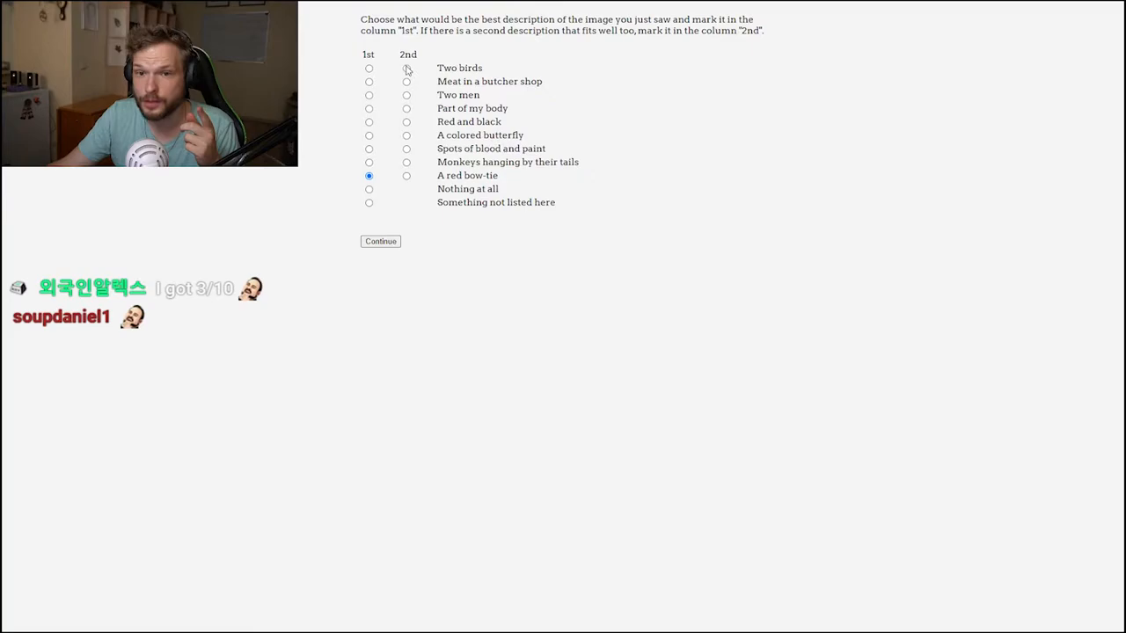
Step: Submit the third card, then answer the fourth with 'Head of animal', reaching the fifth inkblot
click(380, 241)
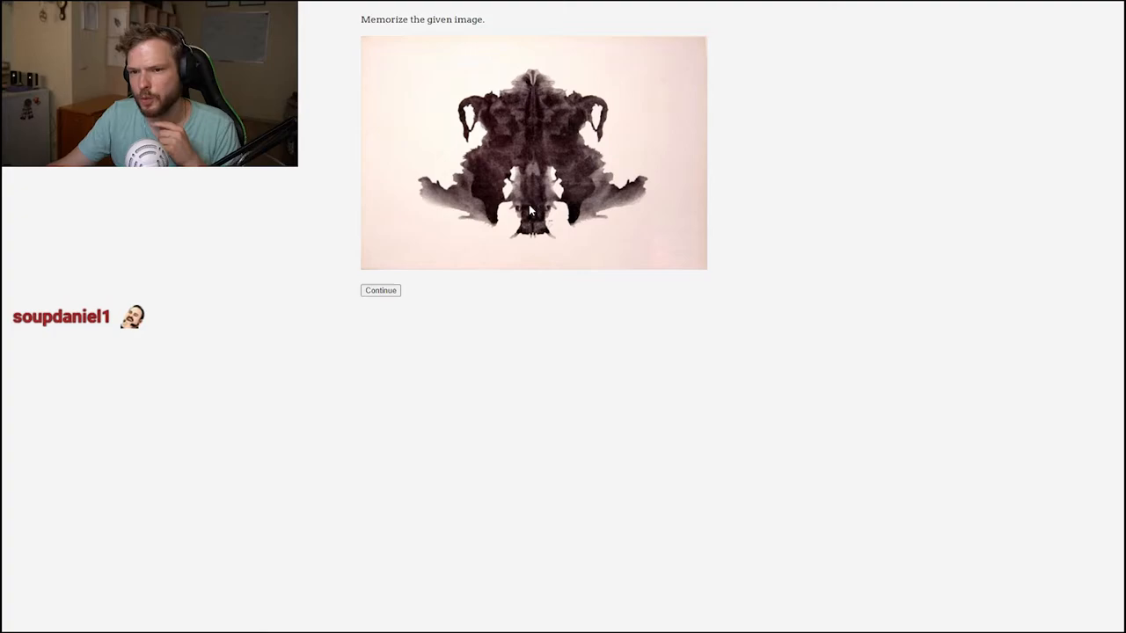
mouse_move(524, 250)
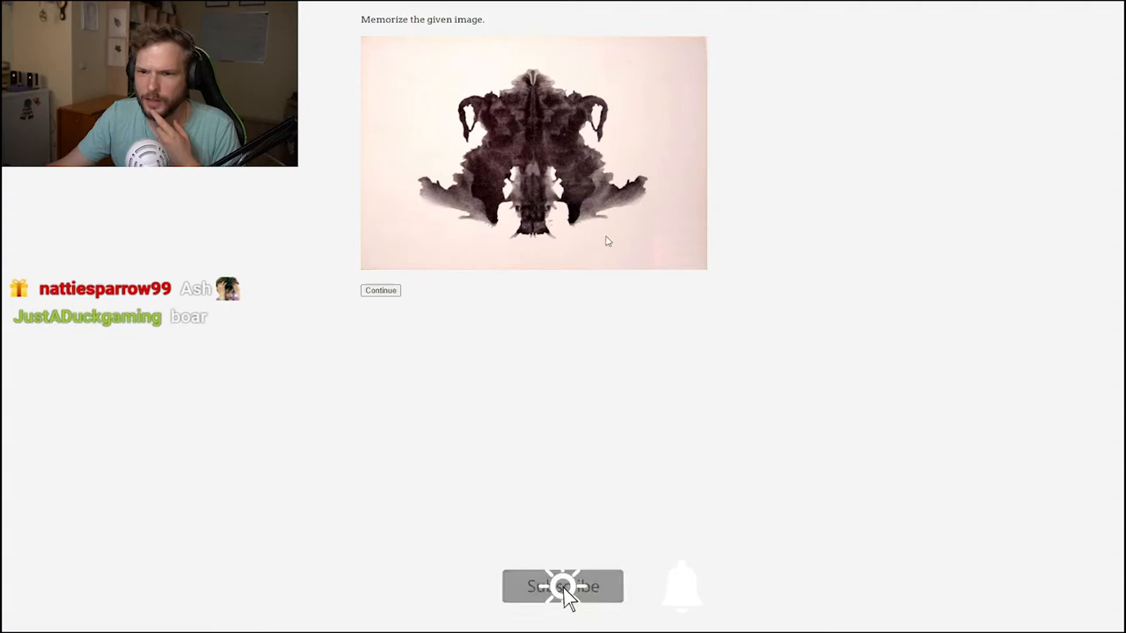
click(380, 290)
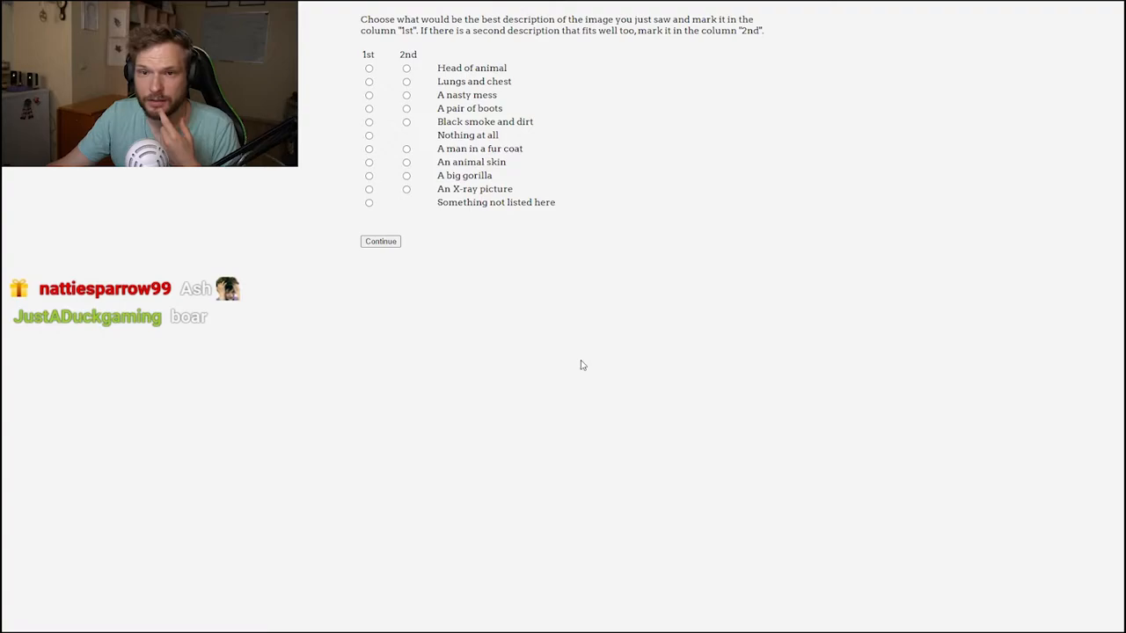
click(370, 67)
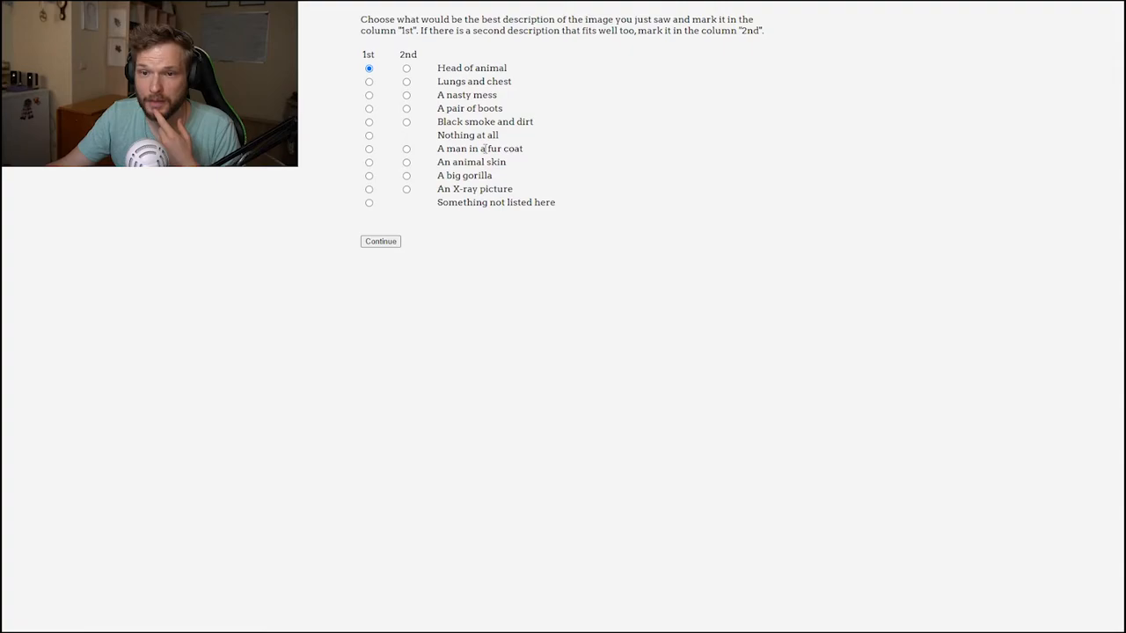
click(380, 241)
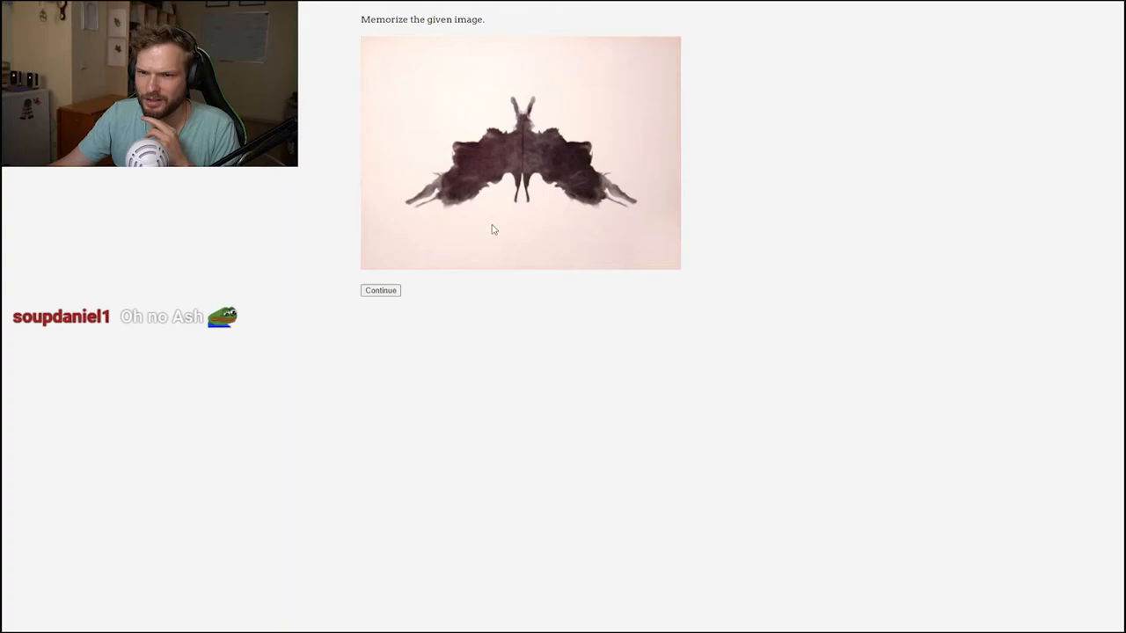
Step: Finish the fifth card, view the gray fur-like inkblot and reach its answer list
click(380, 290)
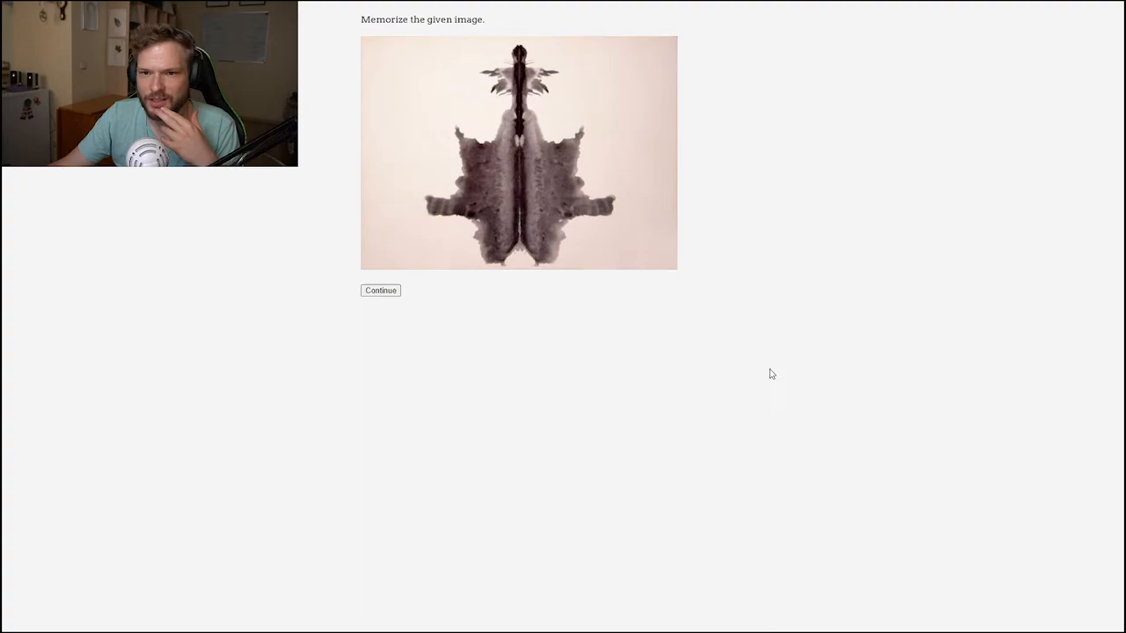
mouse_move(536, 137)
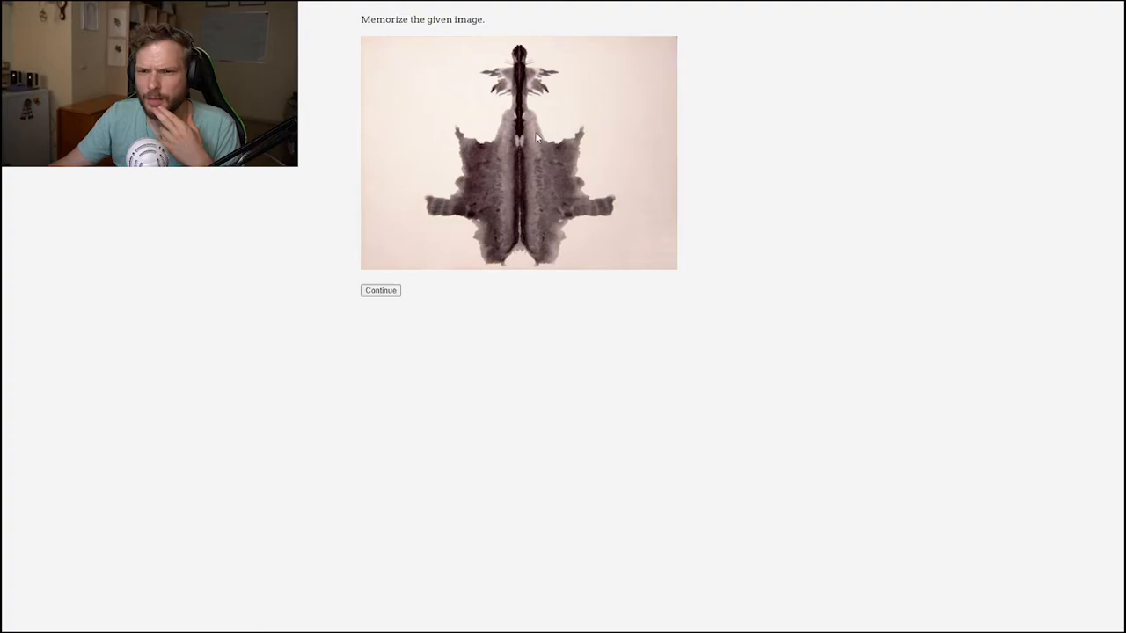
mouse_move(514, 91)
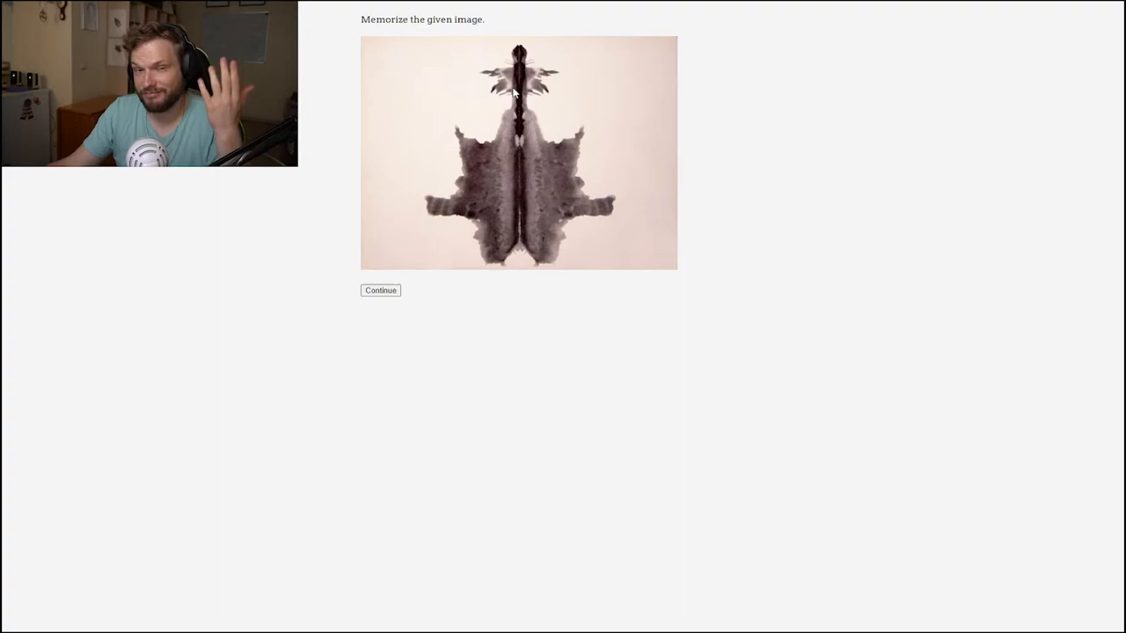
mouse_move(661, 178)
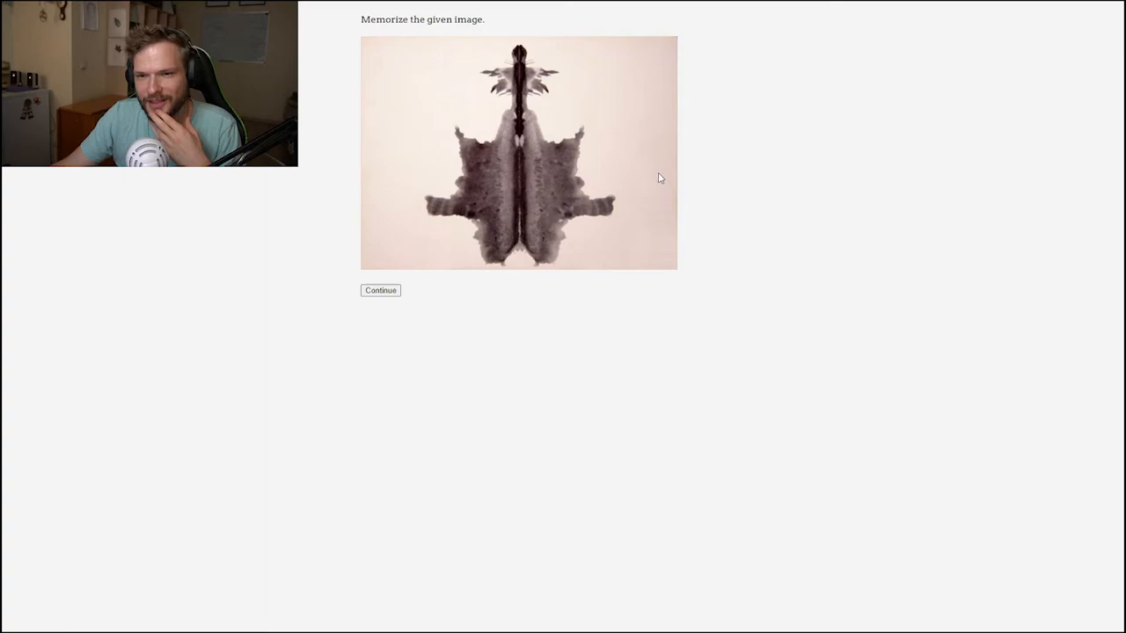
mouse_move(531, 202)
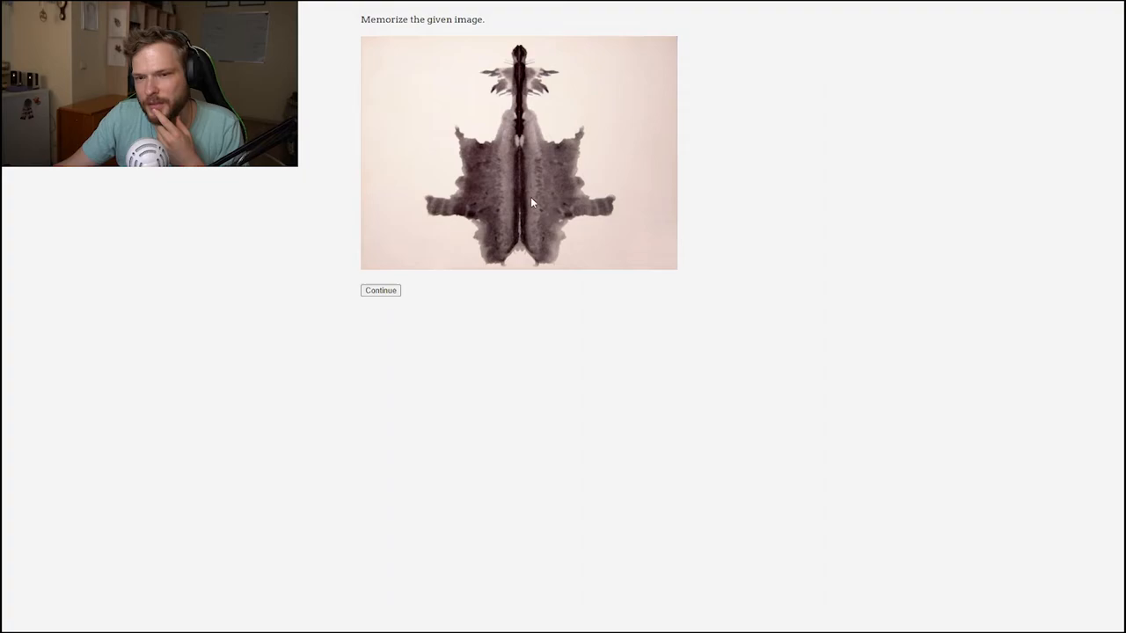
click(380, 290)
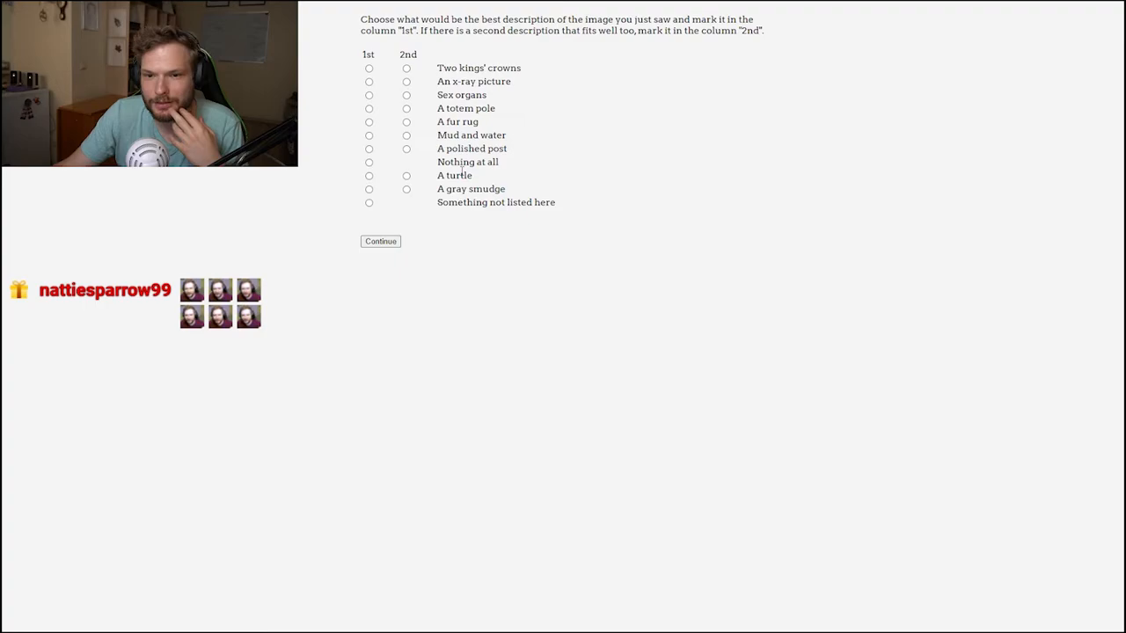
Step: Answer the gray card 'Something not listed here' first and 'A totem pole' second, reaching the next inkblot
click(369, 203)
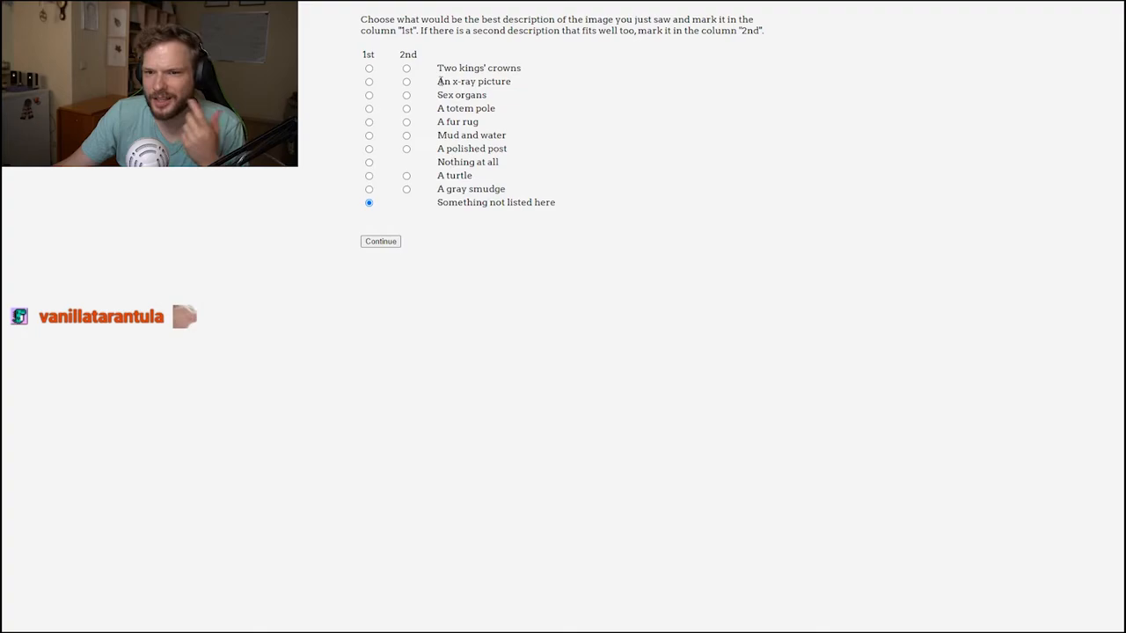
click(405, 109)
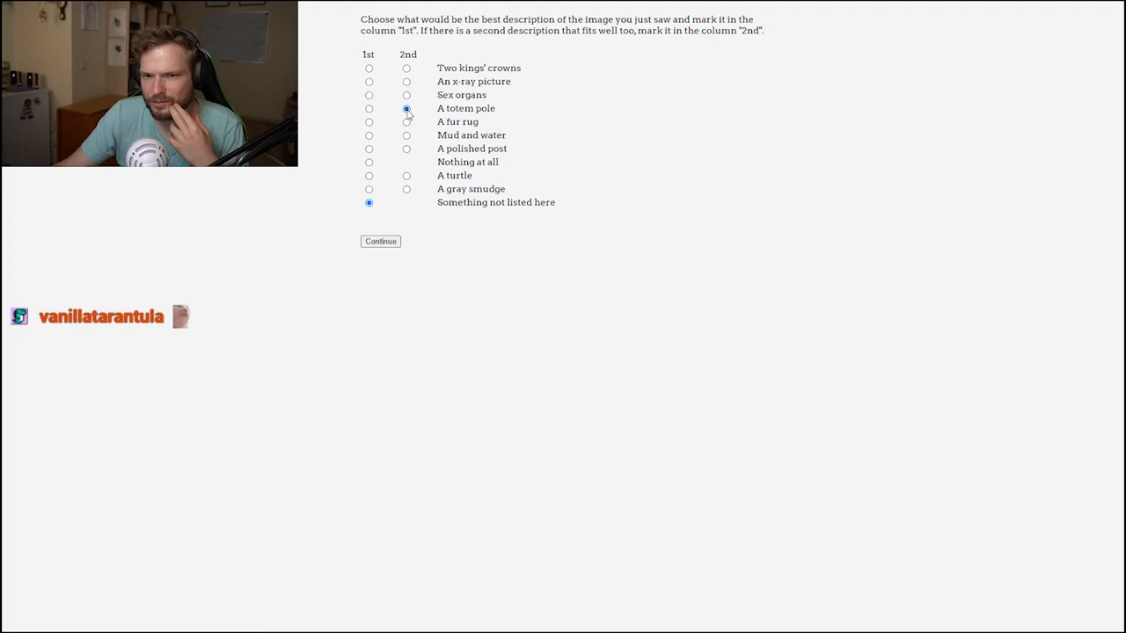
click(380, 241)
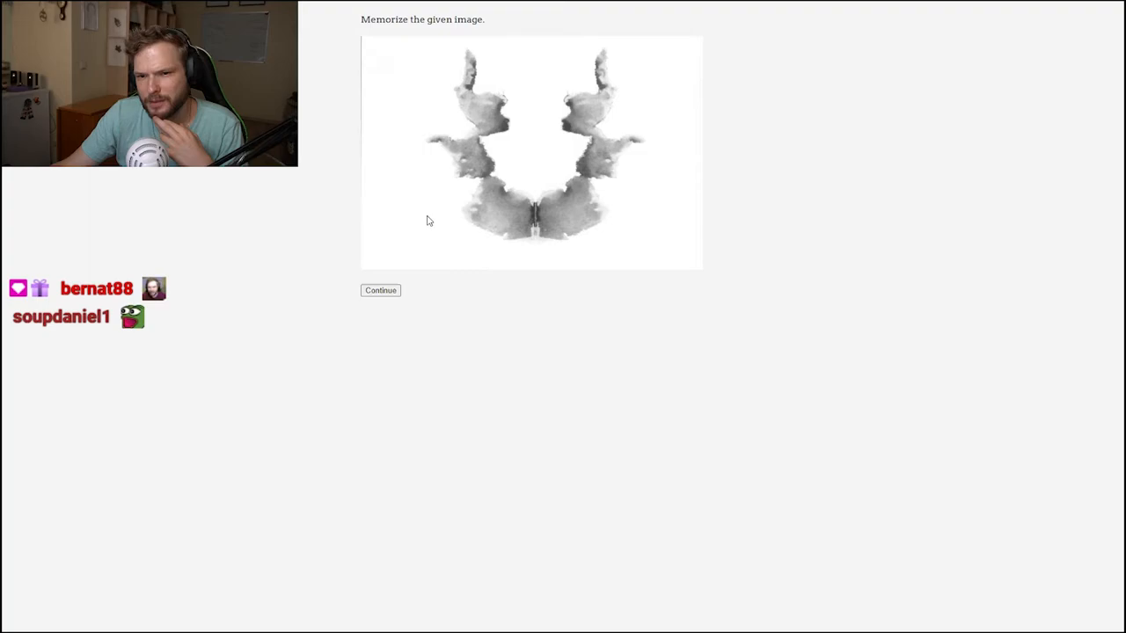
Step: Answer the two-figure card 'Two women talking' first and 'A map' second, reaching the pastel inkblot
click(380, 290)
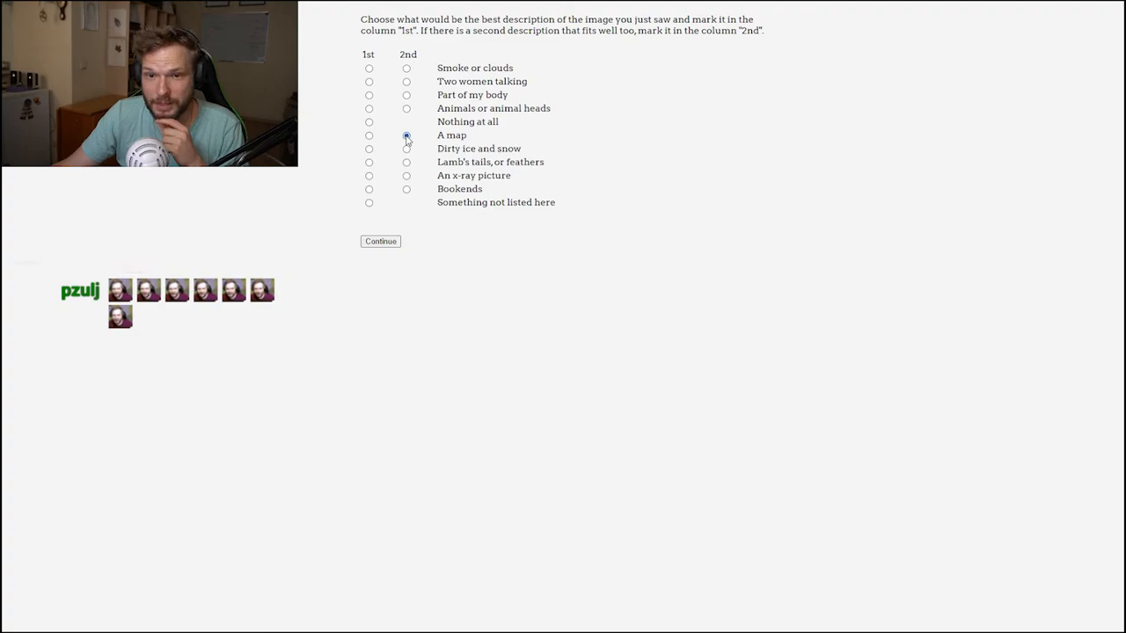
click(369, 81)
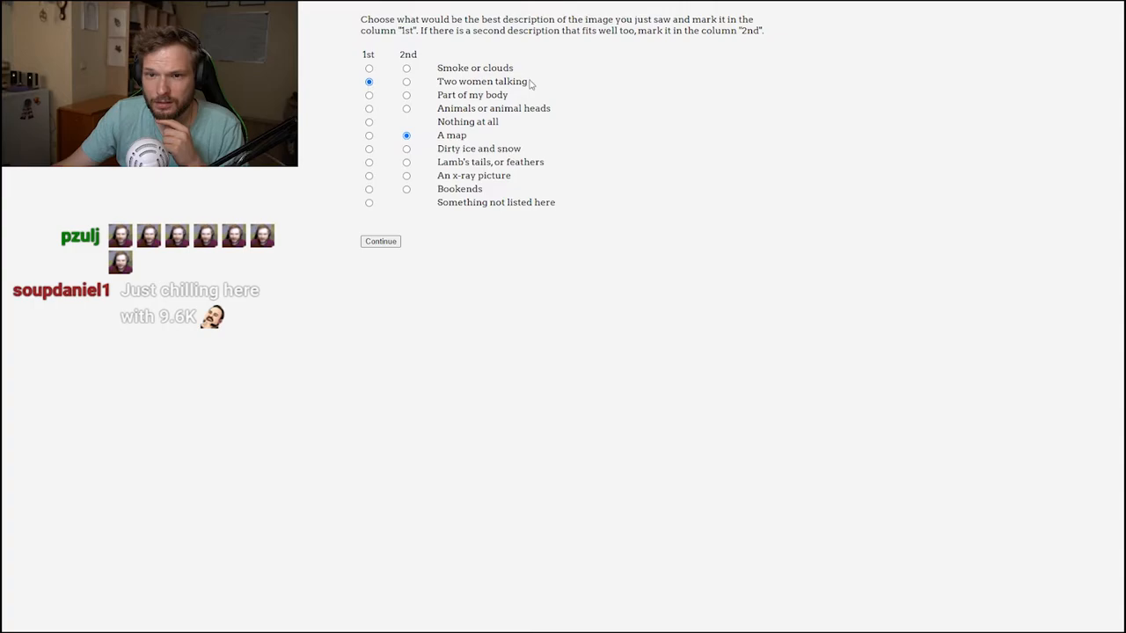
click(380, 241)
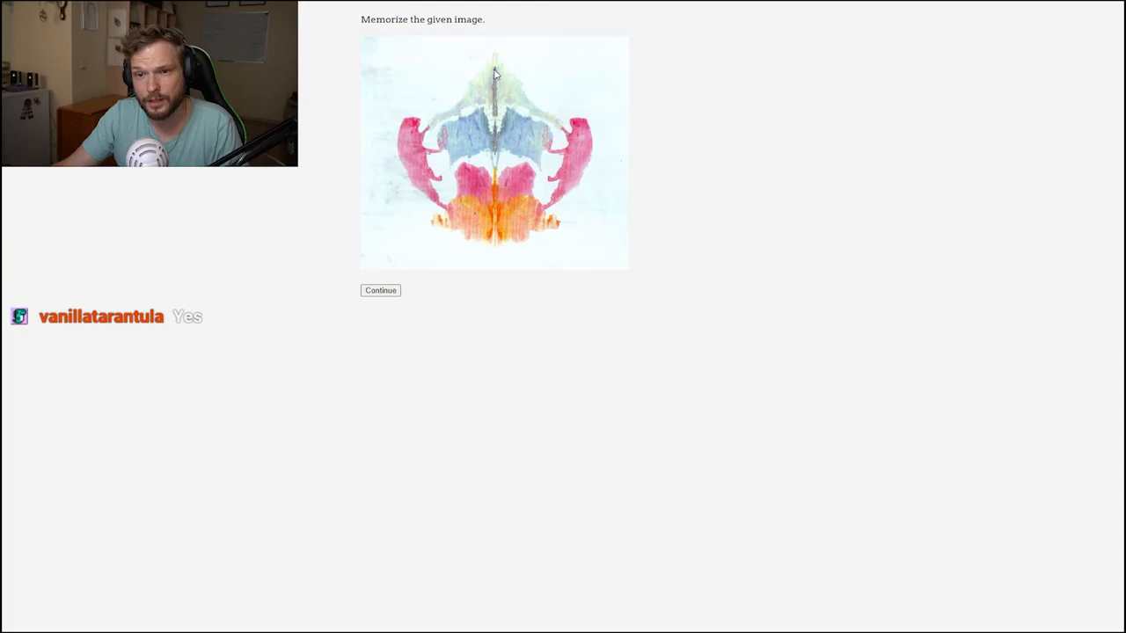
Step: Answer the pastel card with 'Two animals' as first choice, reaching the green-orange inkblot
click(380, 290)
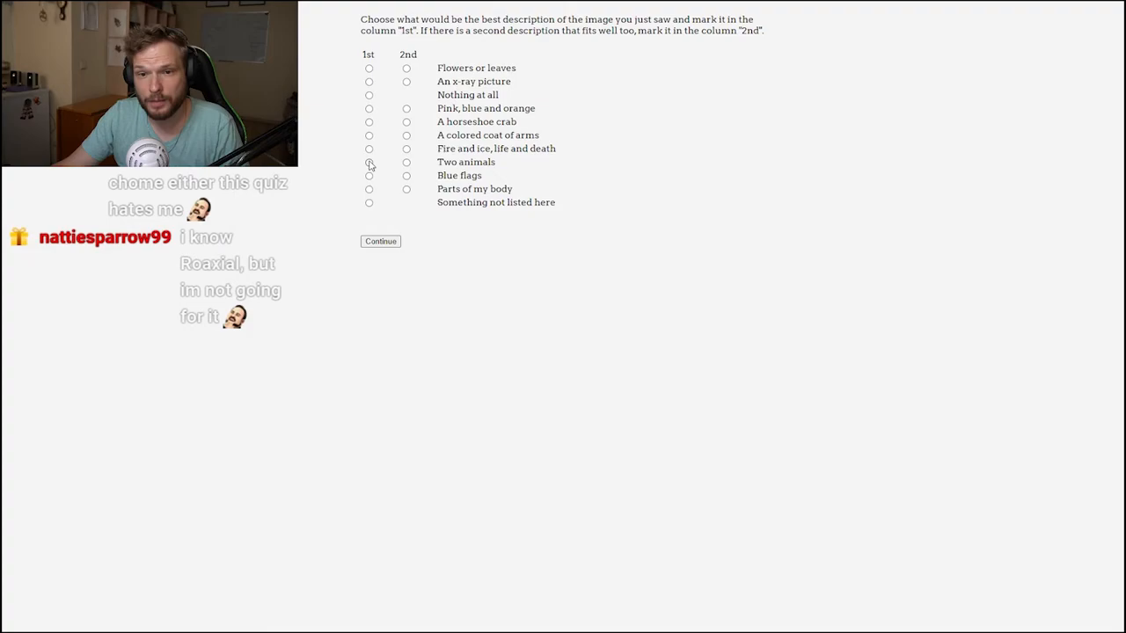
click(369, 162)
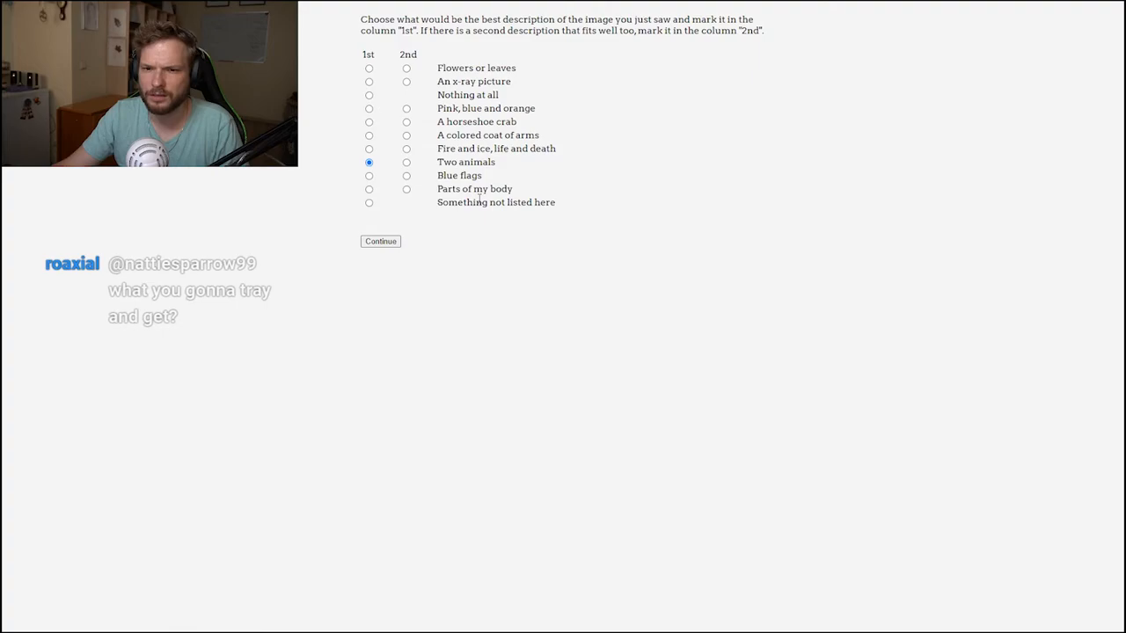
click(380, 241)
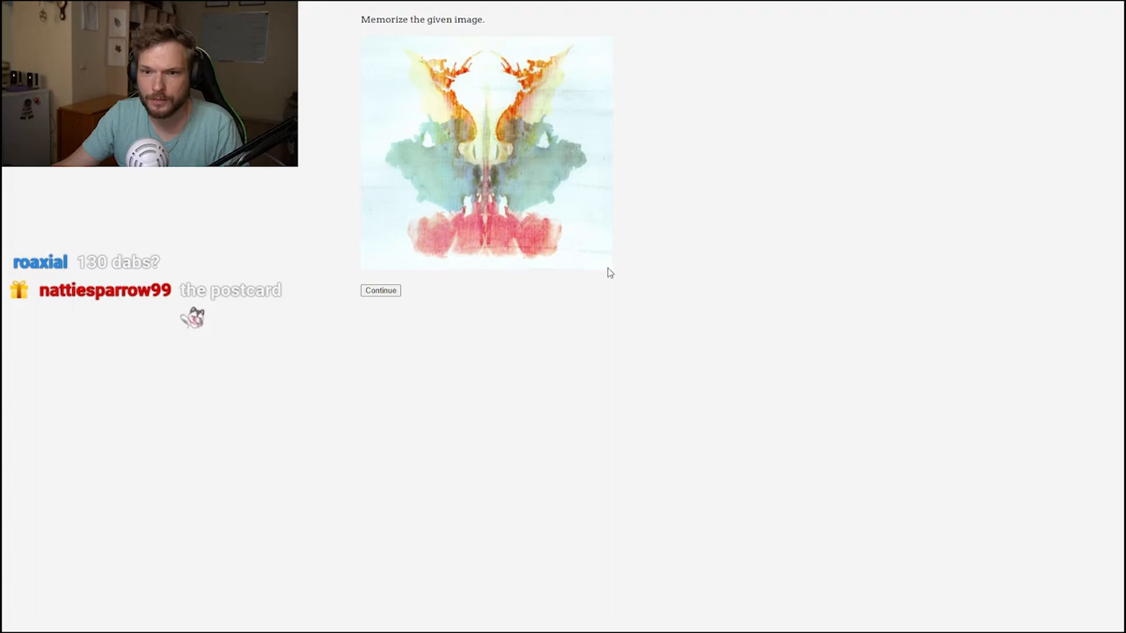
mouse_move(616, 236)
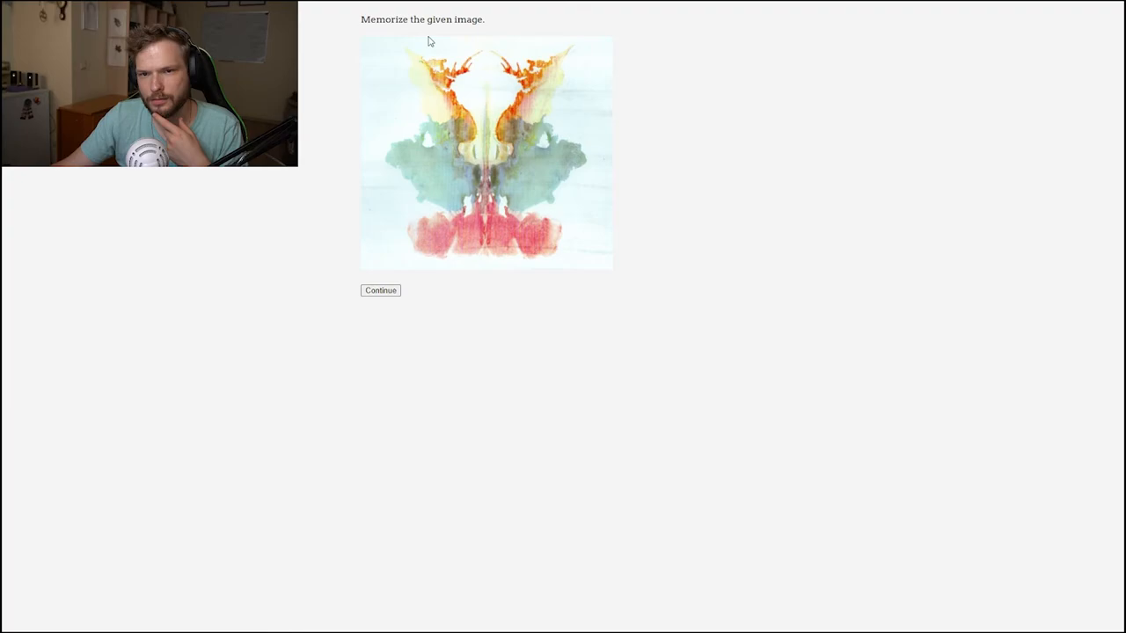
mouse_move(387, 173)
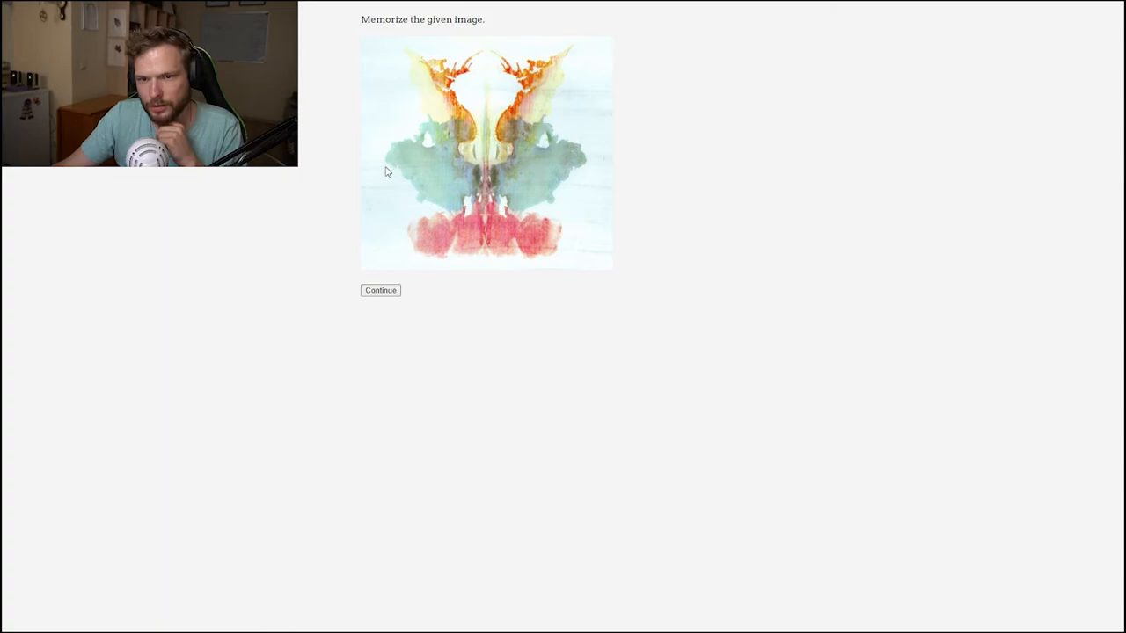
Step: Submit a description for the green-orange-red inkblot to reach the final multicoloured card
click(380, 291)
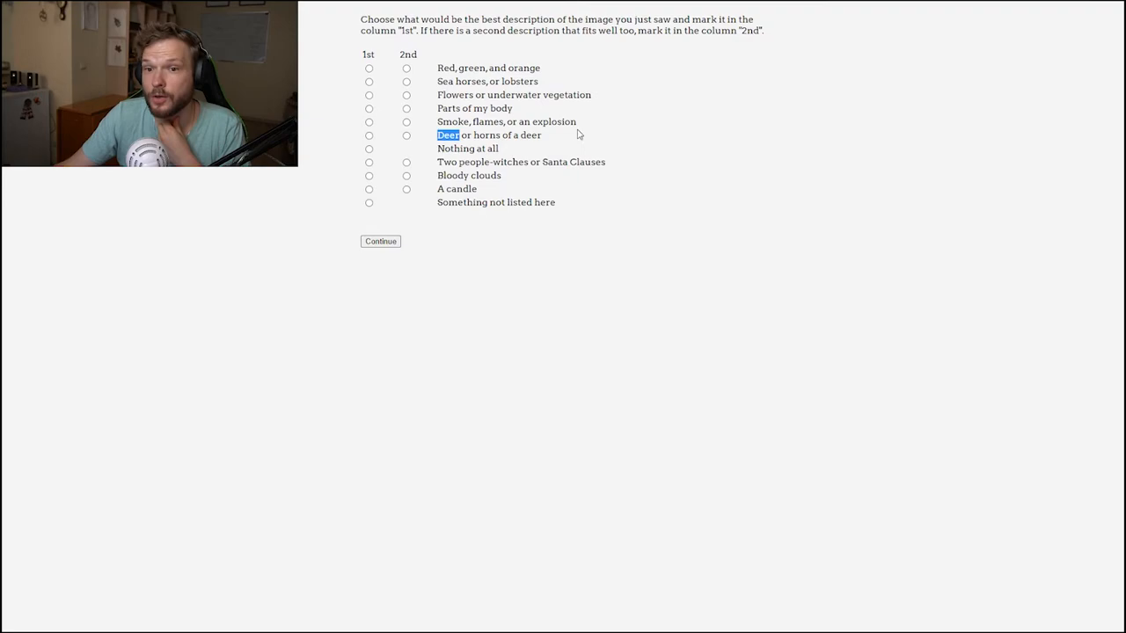
click(380, 241)
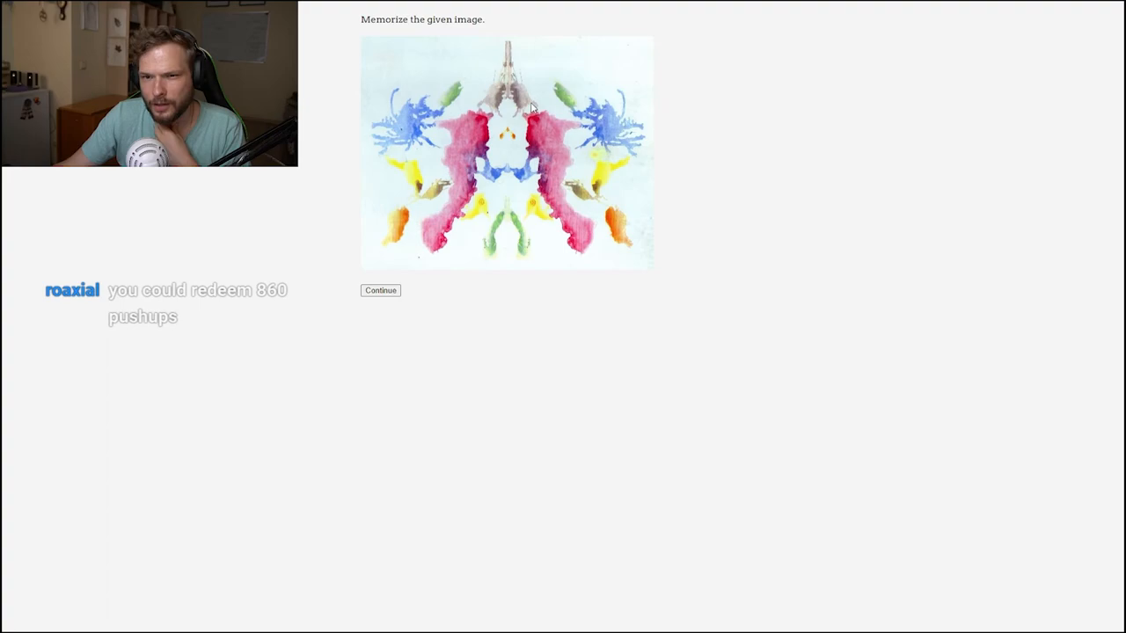
mouse_move(742, 130)
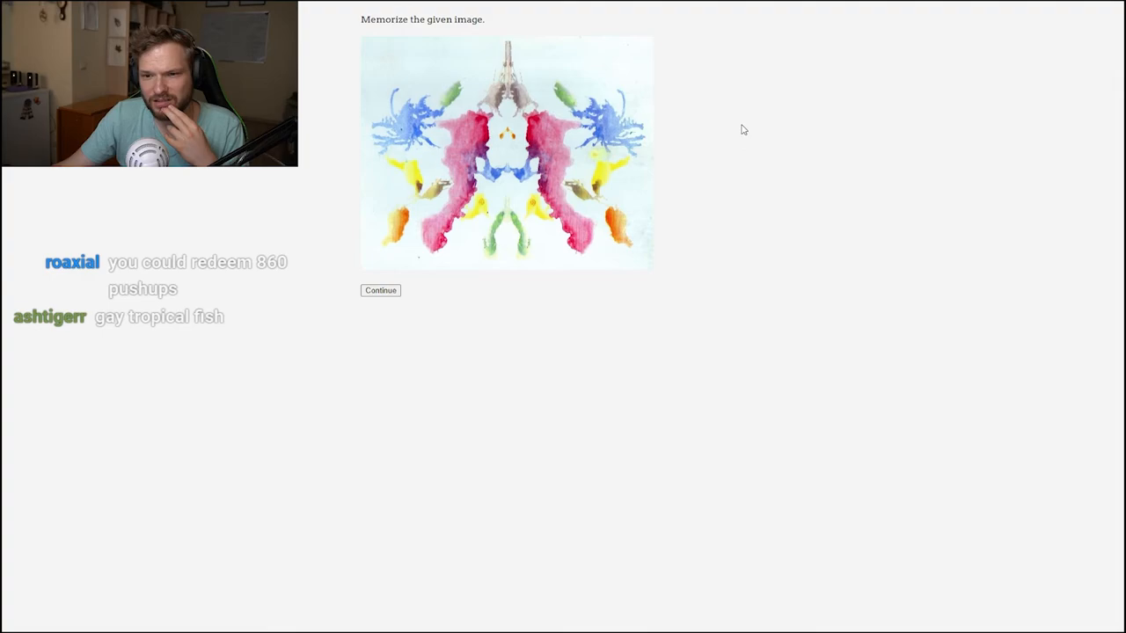
Step: Answer the last inkblot 'An x-ray picture' and reach the results page scoring 2 of 10
click(380, 290)
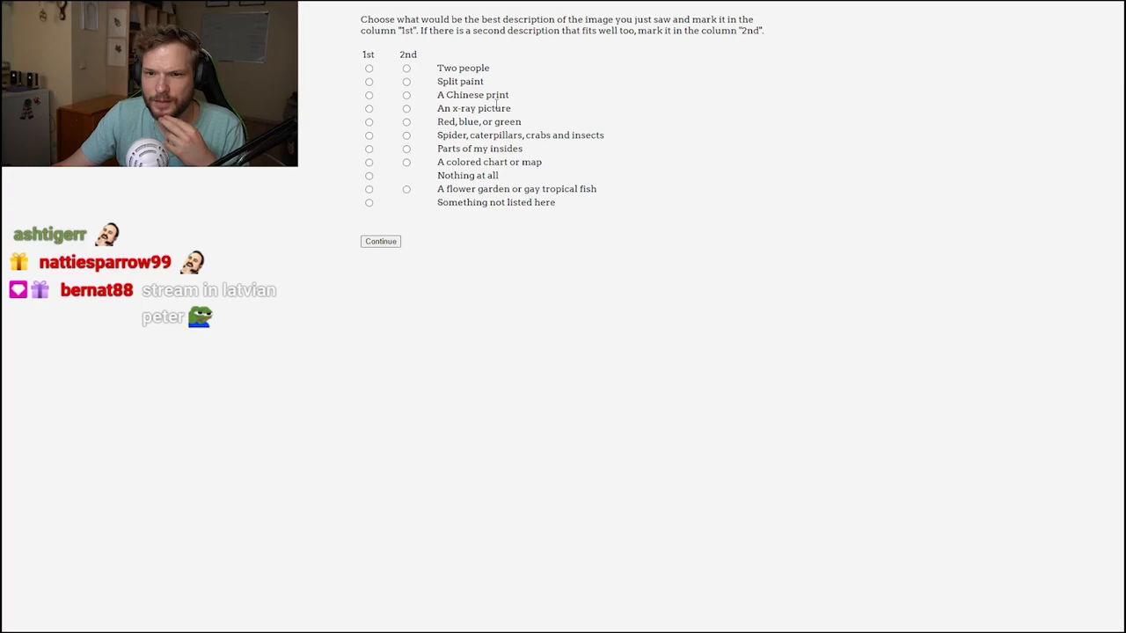
click(370, 109)
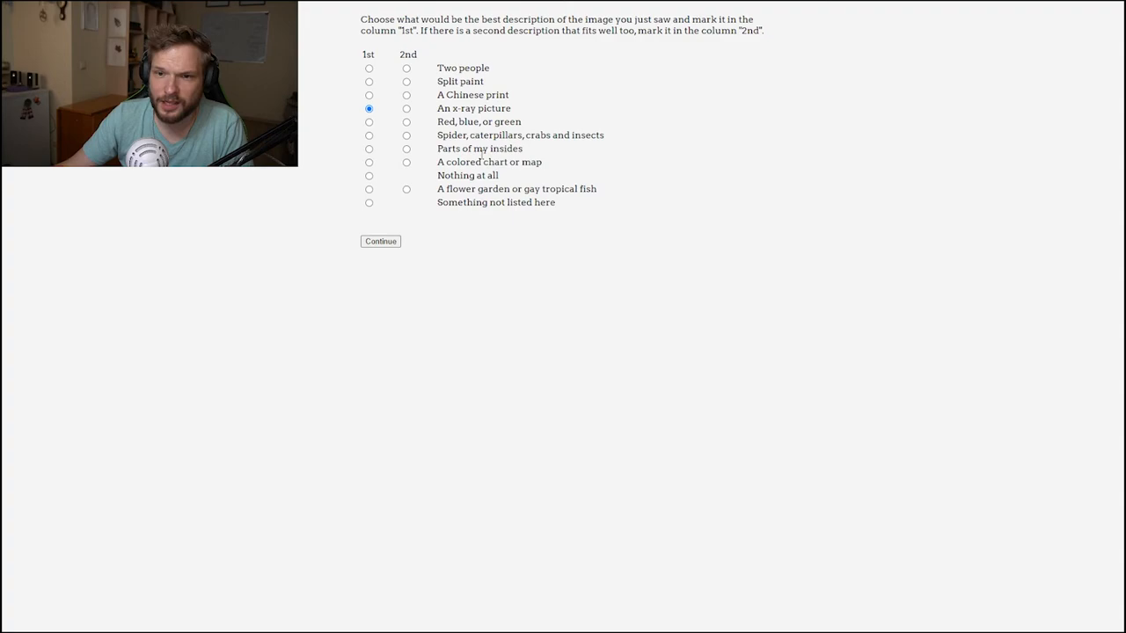
click(380, 241)
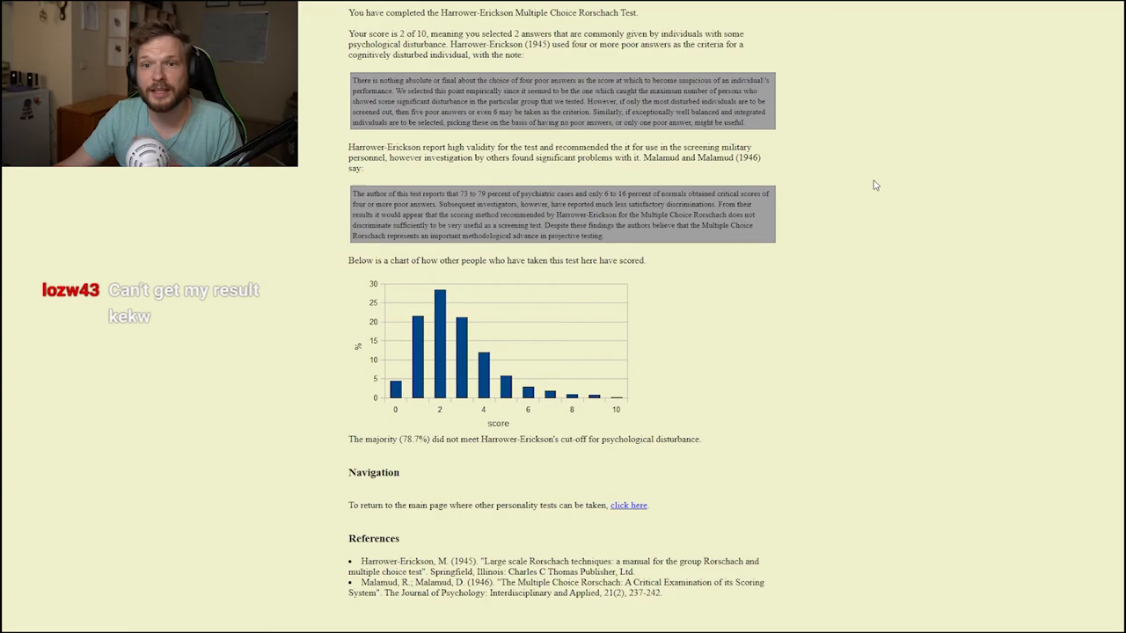